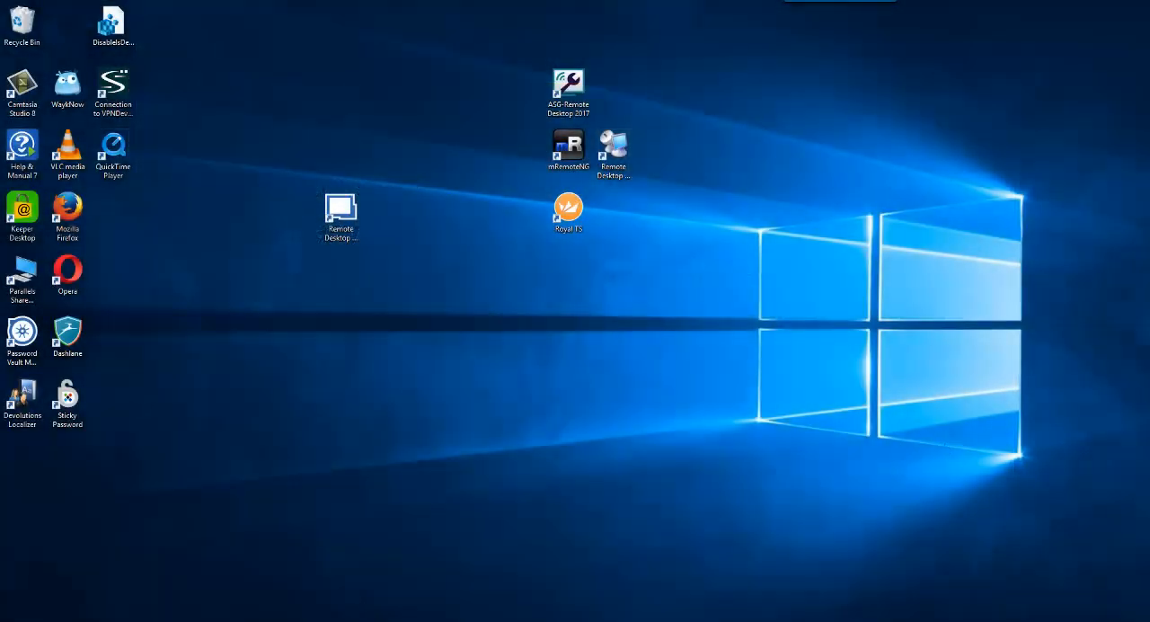
- Launch Remote Desktop Manager from the desktop and bring up the data source management window
{"action": "double_click", "coordinate": [339, 212]}
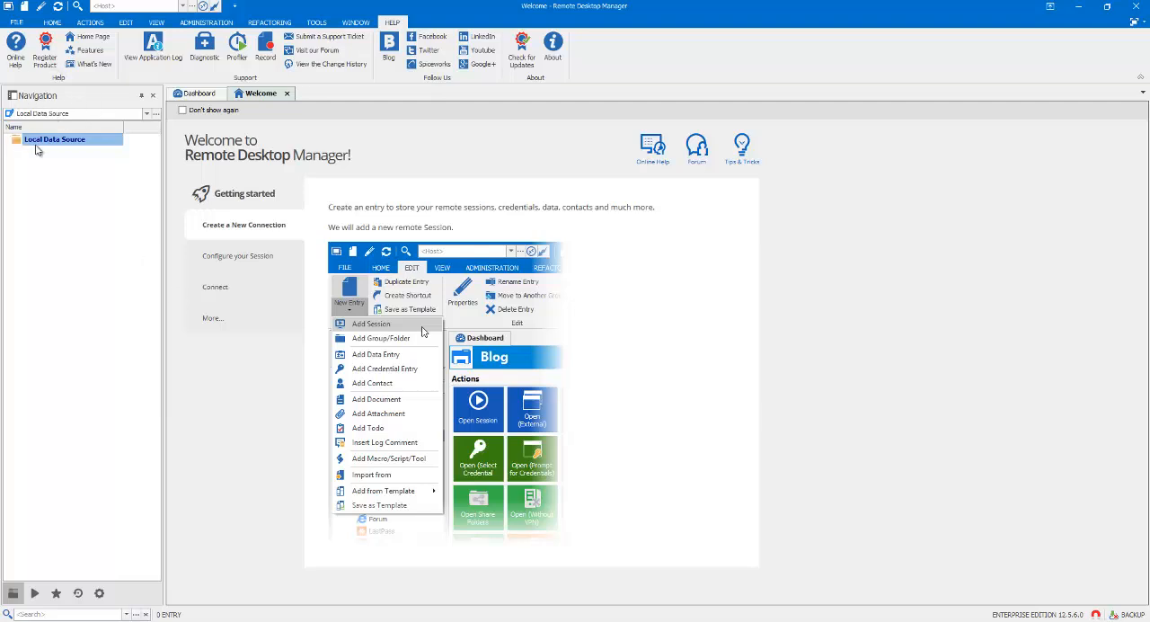
{"action": "mouse_move", "coordinate": [106, 160]}
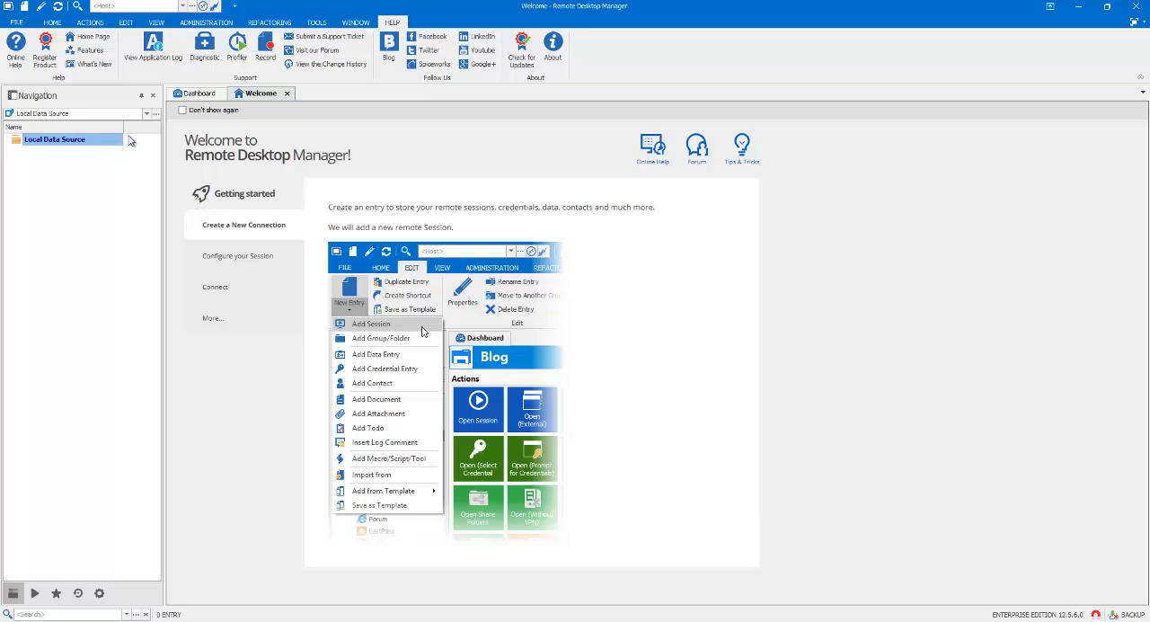
{"action": "left_click", "coordinate": [197, 144]}
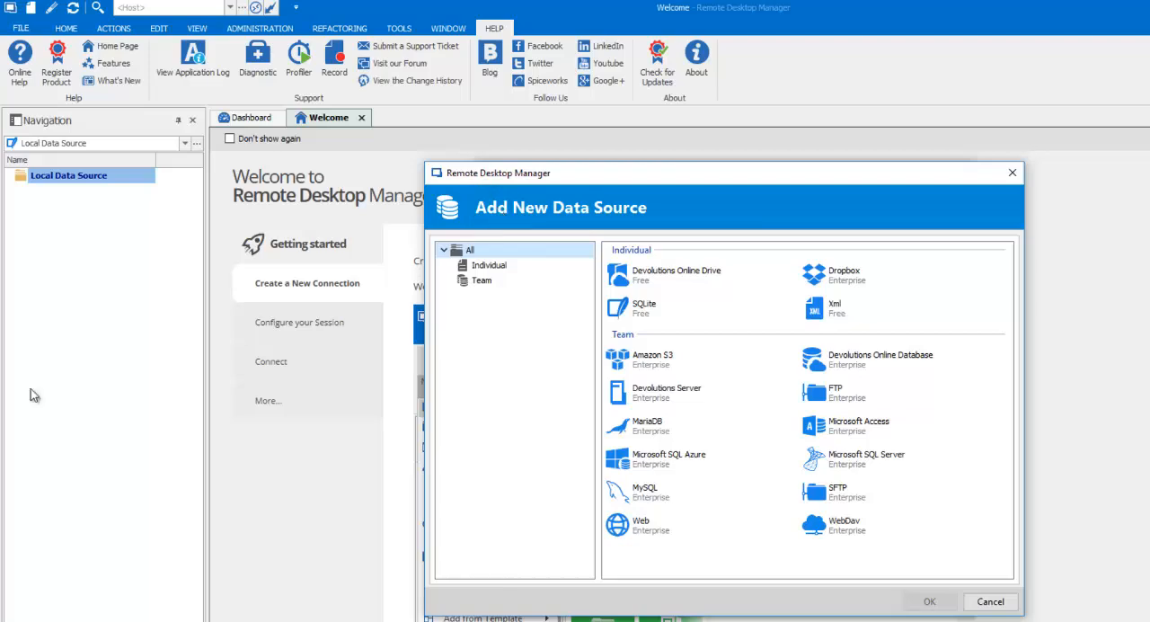
- Choose Microsoft SQL Server as the new data source type and confirm it
{"action": "left_click", "coordinate": [871, 460]}
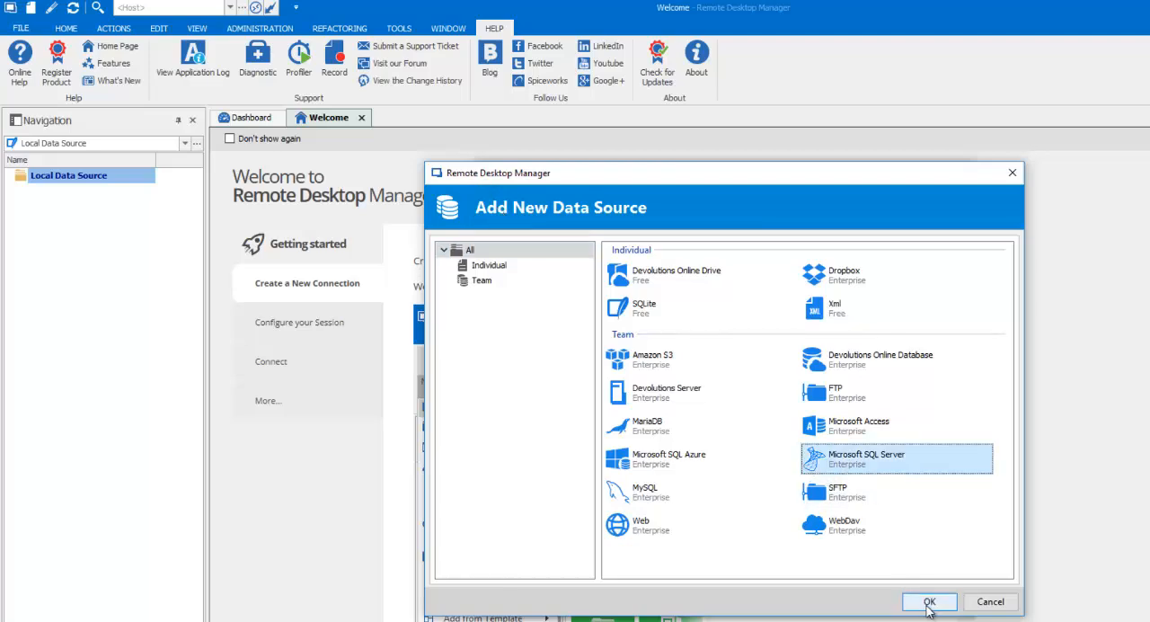
{"action": "left_click", "coordinate": [933, 602]}
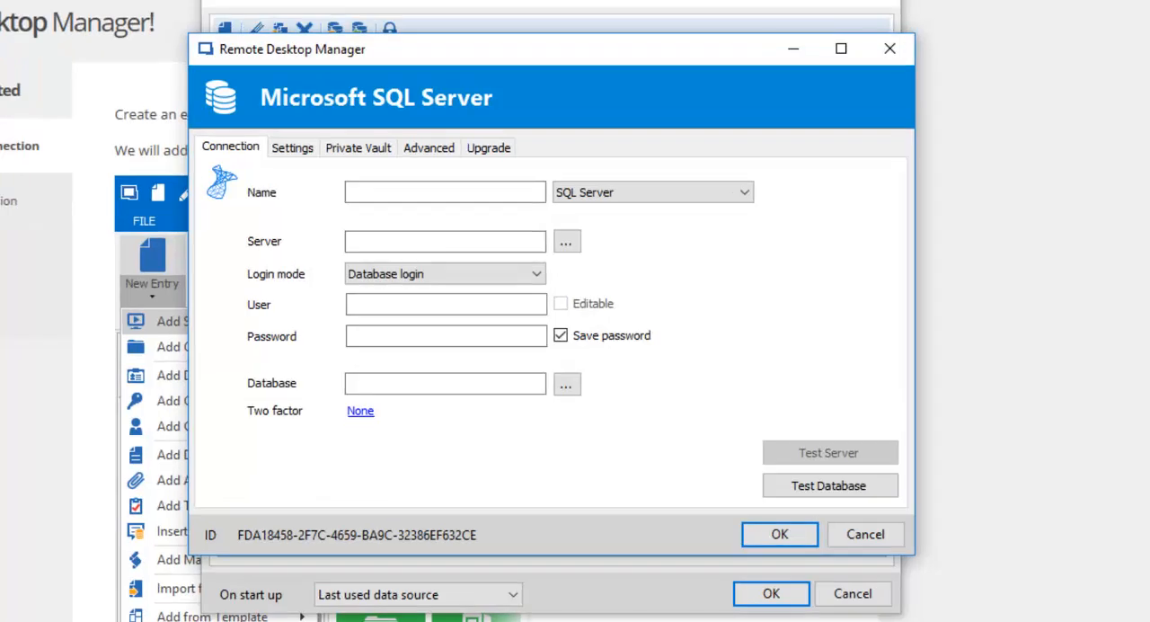
- Name the source 'Windjammer', set server 'vwindsrv' with login details, and verify the connection test succeeds
{"action": "type", "text": "Windjammer"}
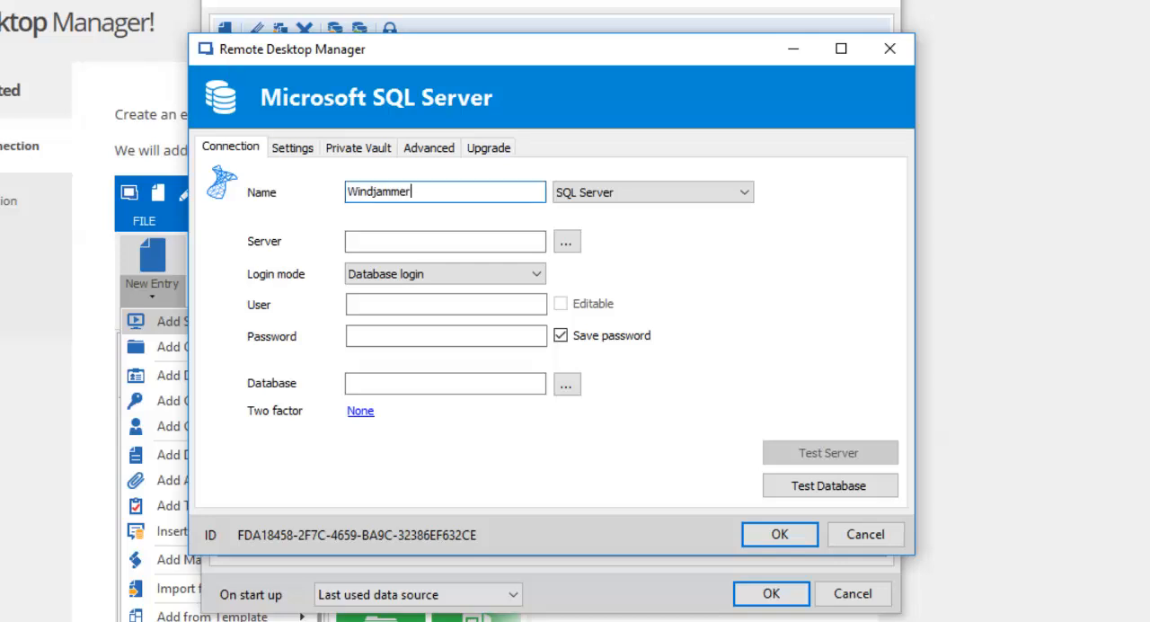
{"action": "type", "text": "vwindsrv-sql"}
{"action": "left_click", "coordinate": [446, 304]}
{"action": "type", "text": "David"}
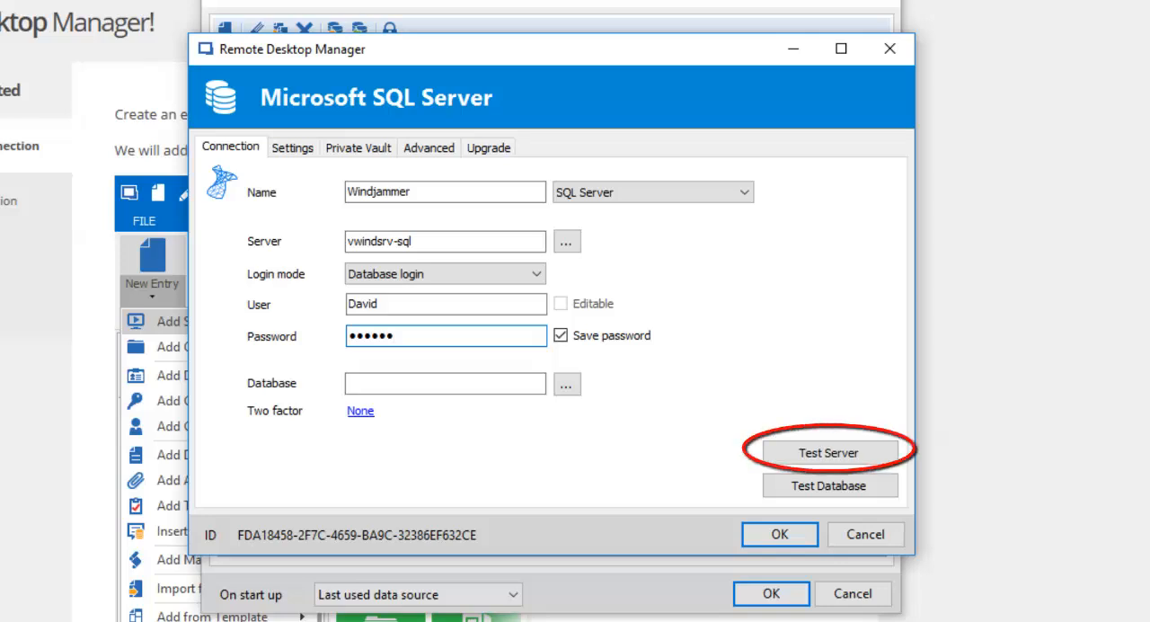
{"action": "left_click", "coordinate": [830, 451]}
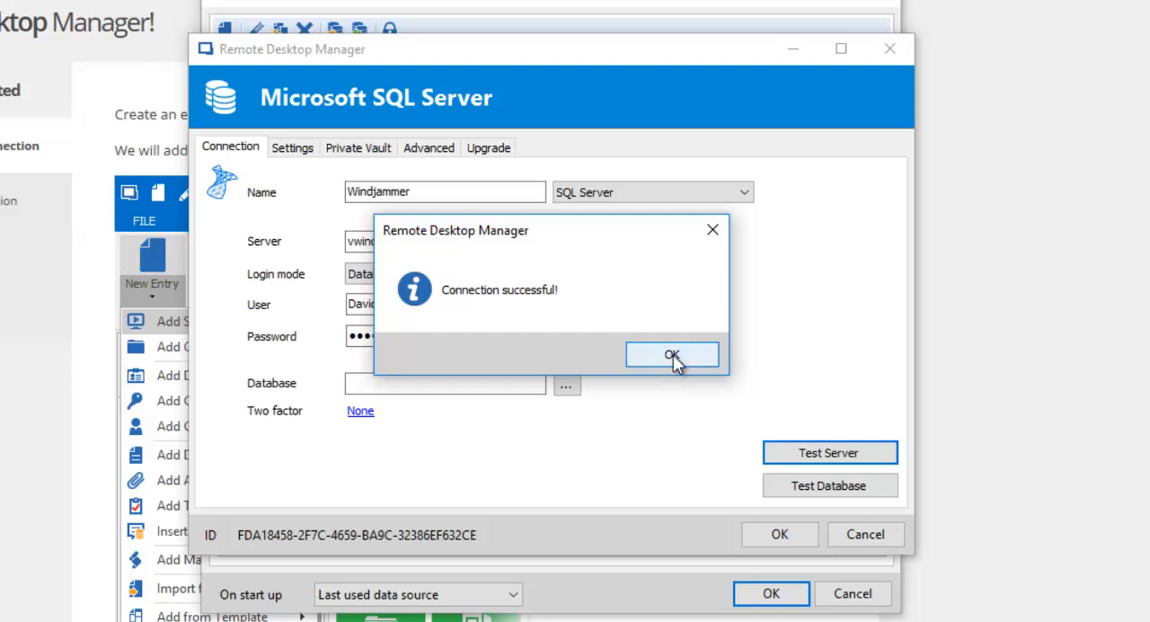
{"action": "left_click", "coordinate": [672, 354]}
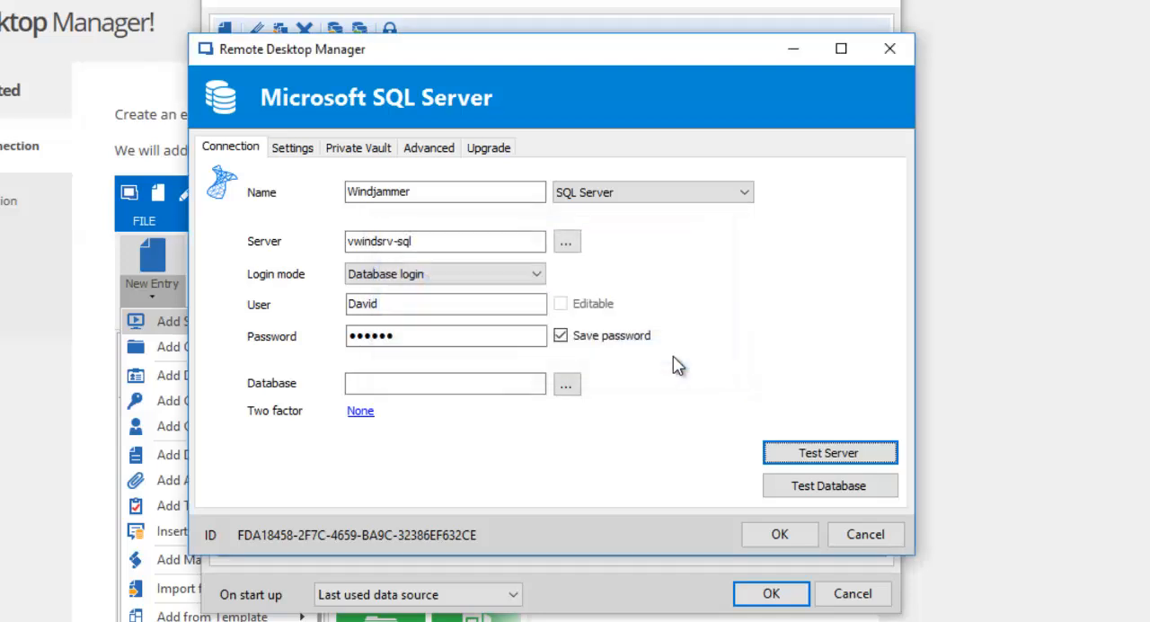
- Set the database to 'WindjamDatabase' and create it on the server via the Upgrade actions
{"action": "left_click", "coordinate": [446, 385]}
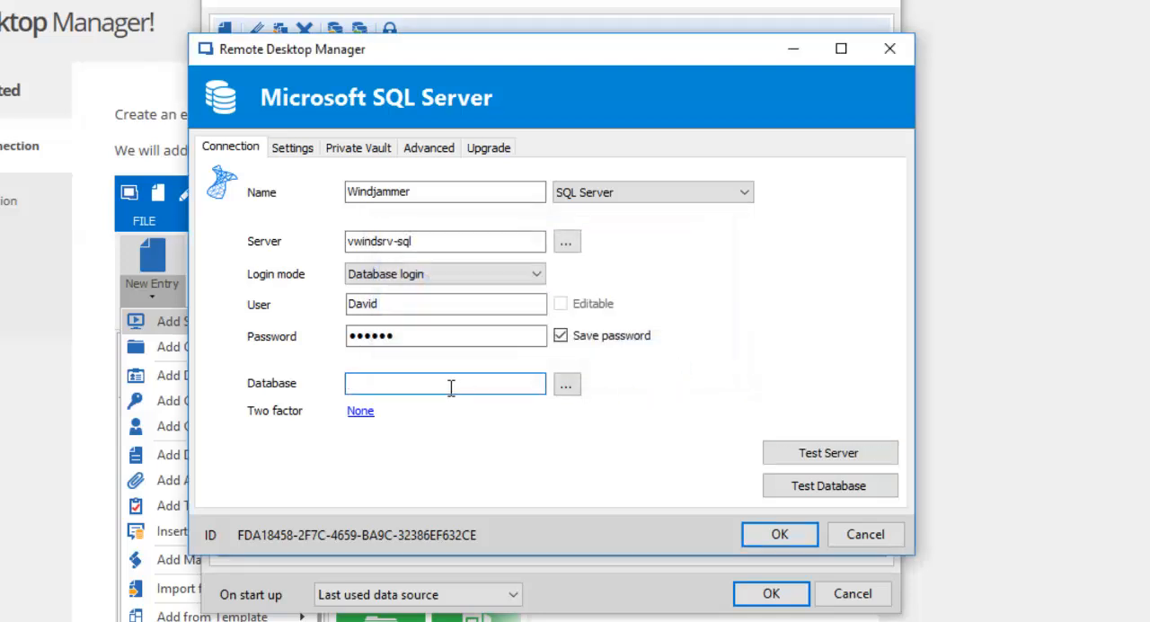
{"action": "type", "text": "WindjamDatabase"}
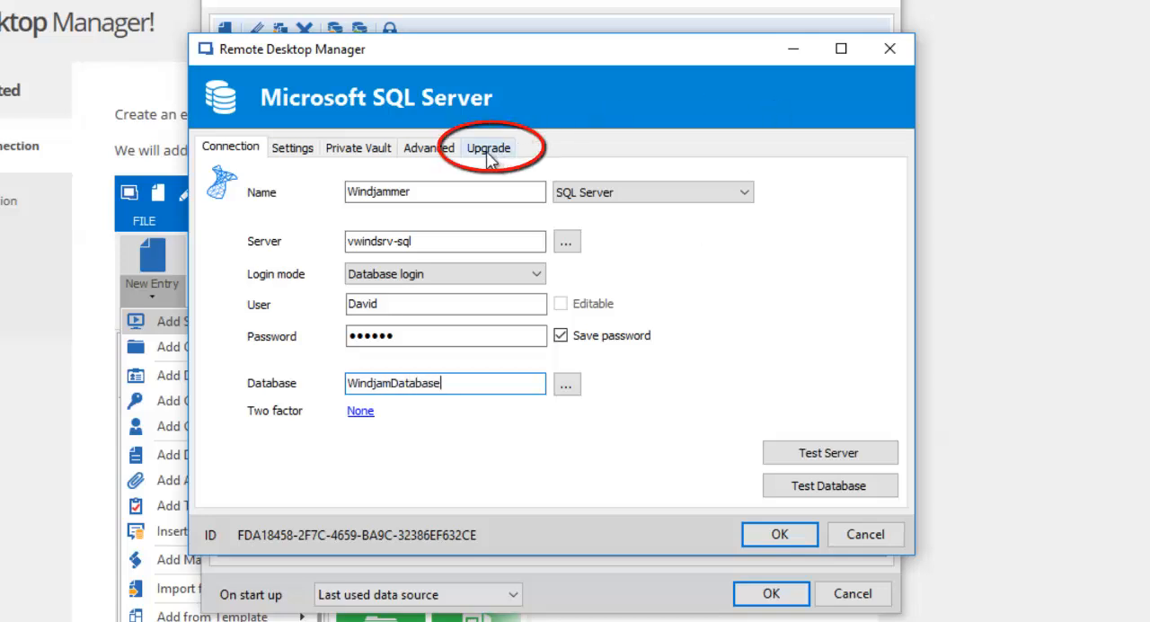
{"action": "left_click", "coordinate": [488, 147]}
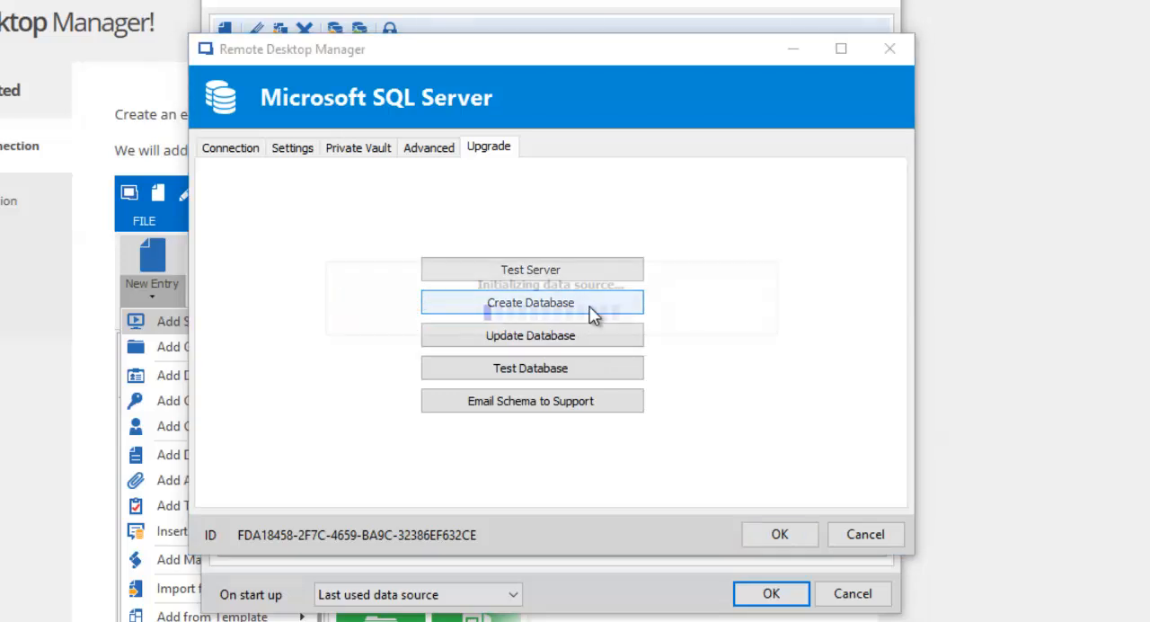
{"action": "left_click", "coordinate": [532, 302]}
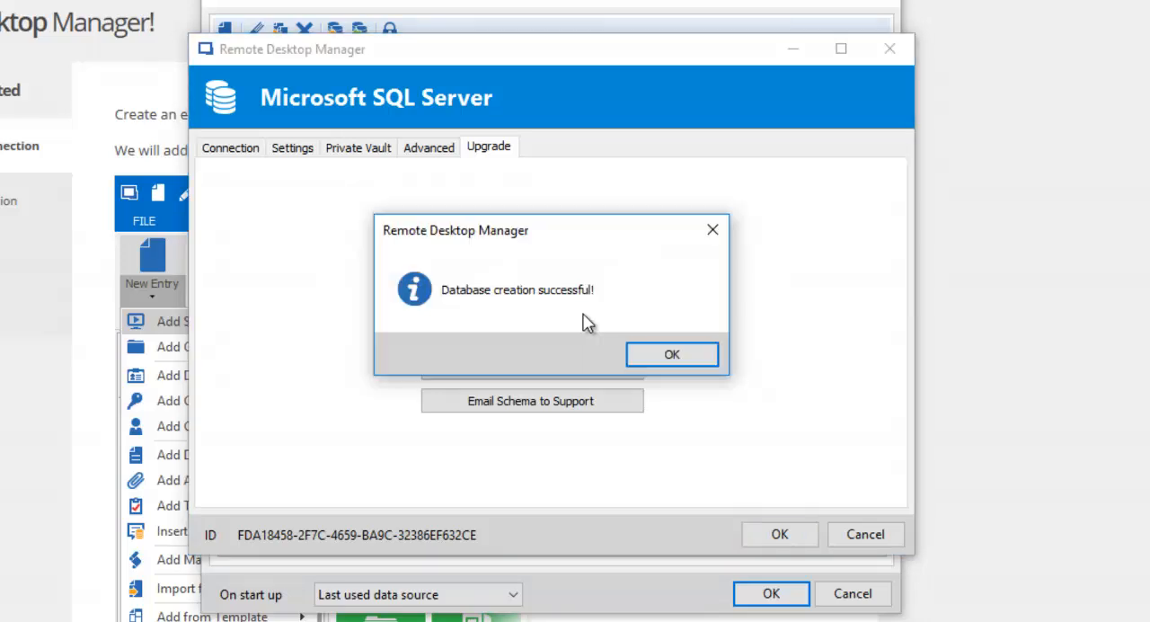
{"action": "left_click", "coordinate": [672, 352]}
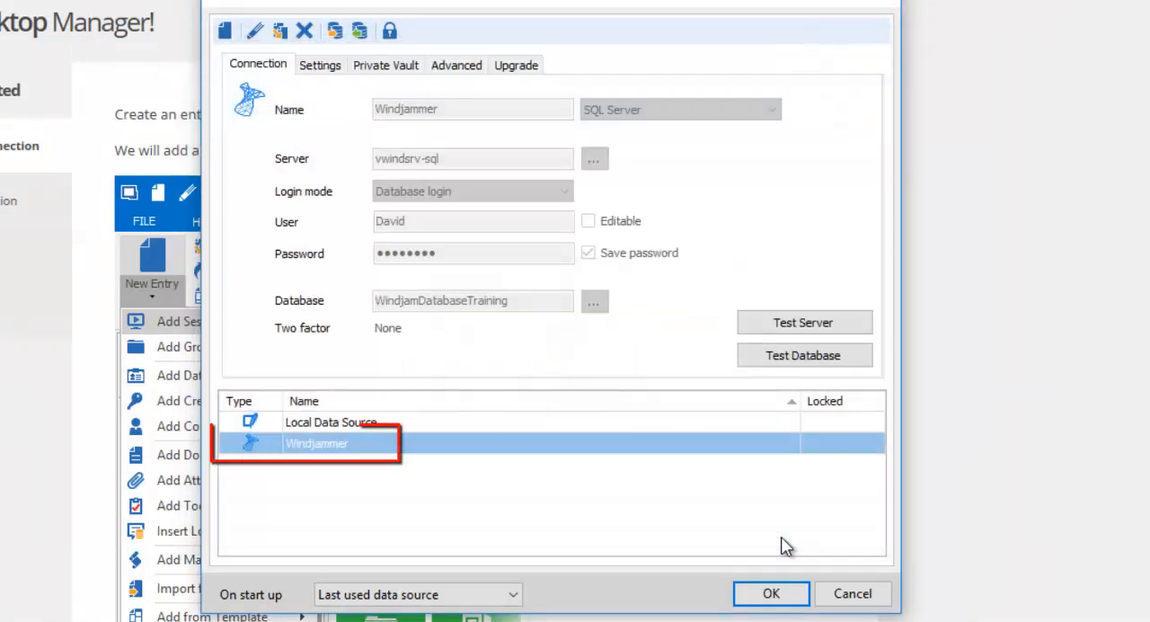
{"action": "mouse_move", "coordinate": [363, 503]}
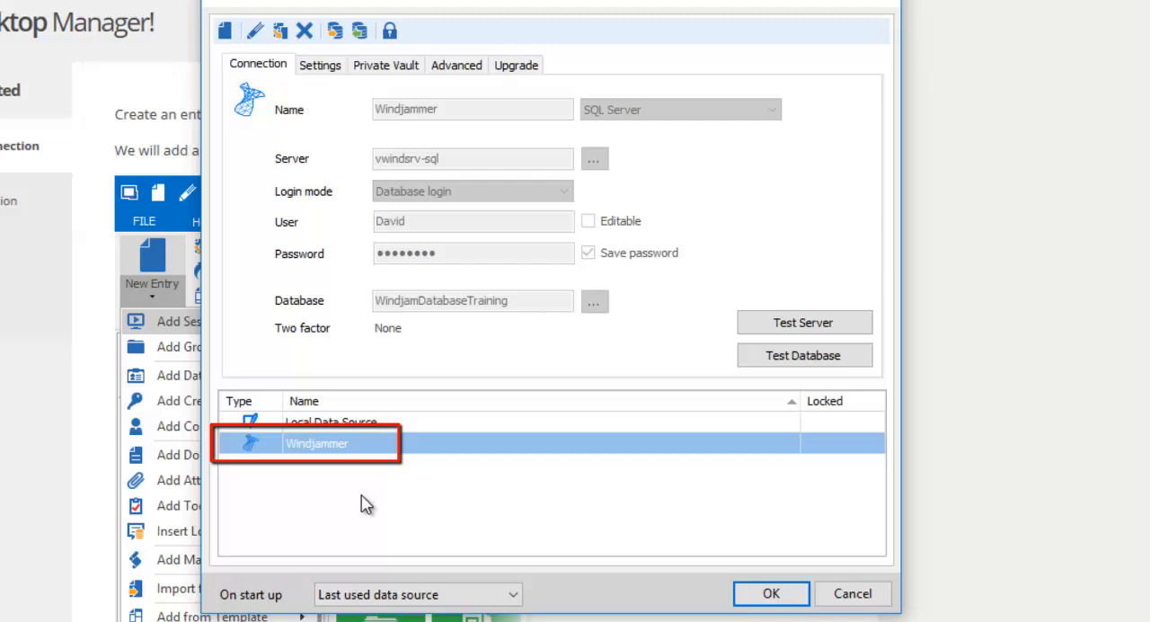
{"action": "mouse_move", "coordinate": [359, 463]}
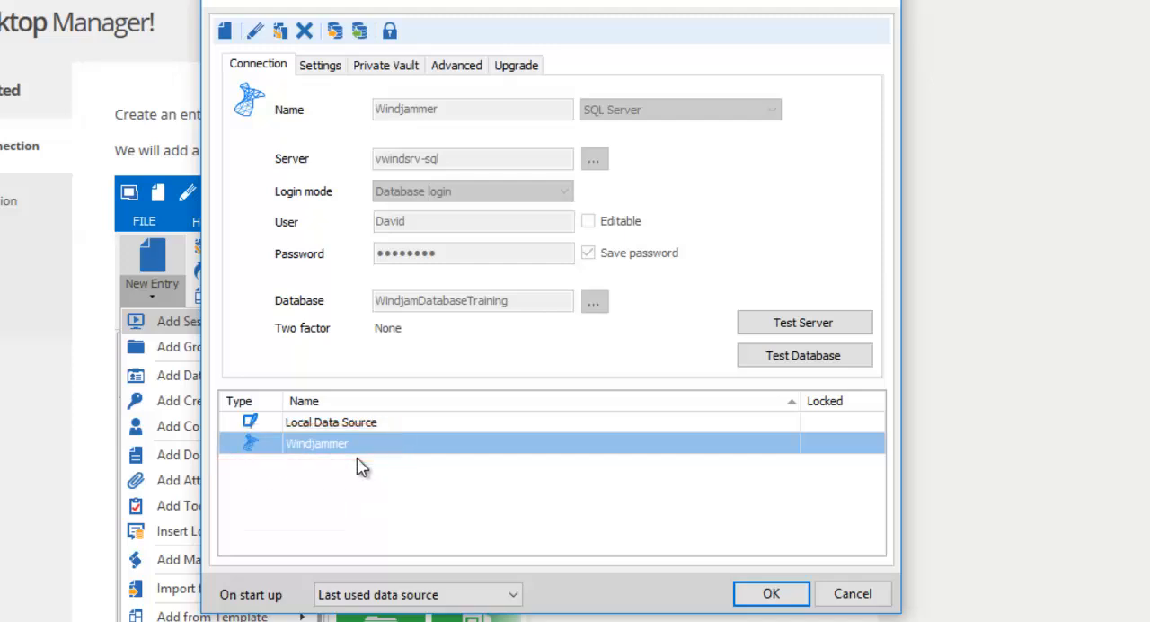
- Select the Local Data Source and delete it, leaving Windjammer as the only source
{"action": "left_click", "coordinate": [331, 420]}
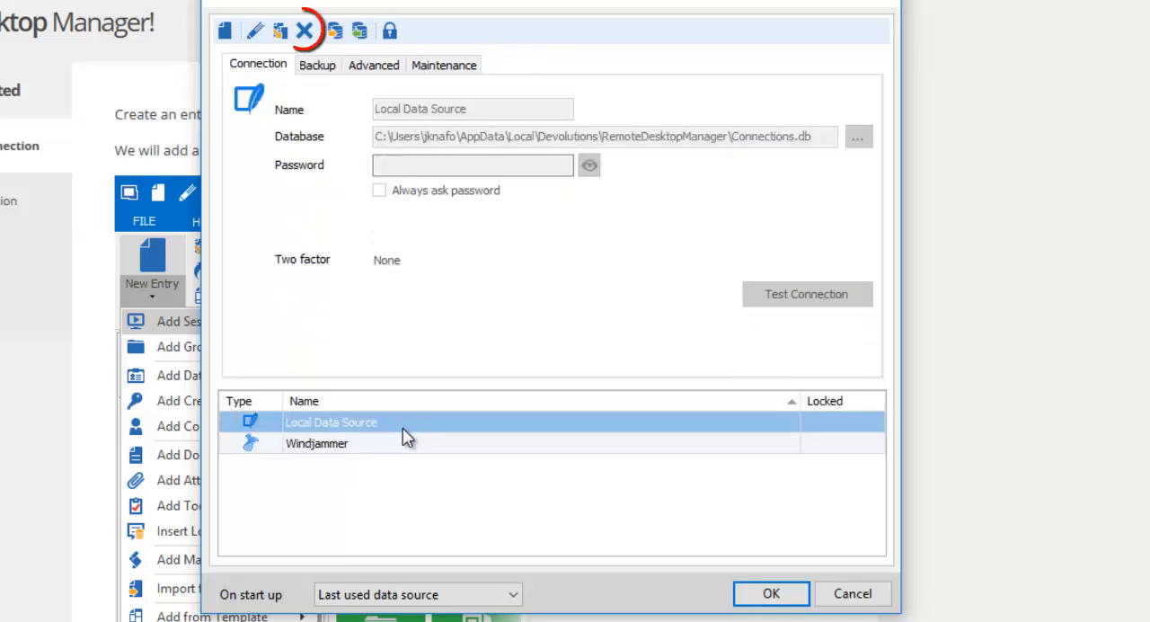
{"action": "mouse_move", "coordinate": [304, 33]}
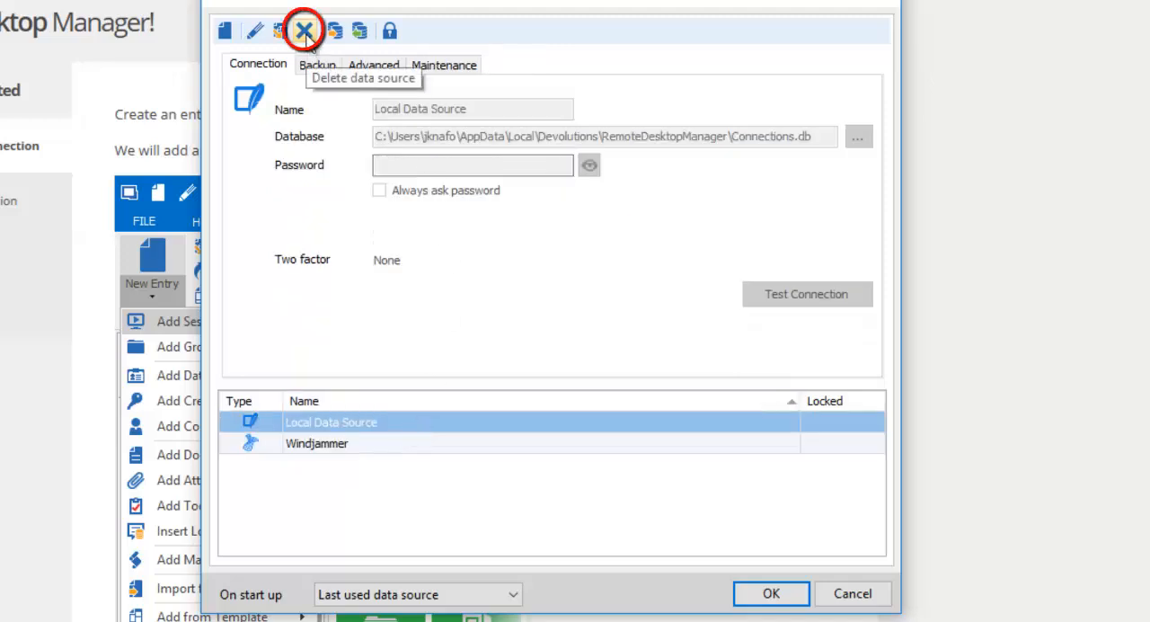
{"action": "left_click", "coordinate": [304, 33]}
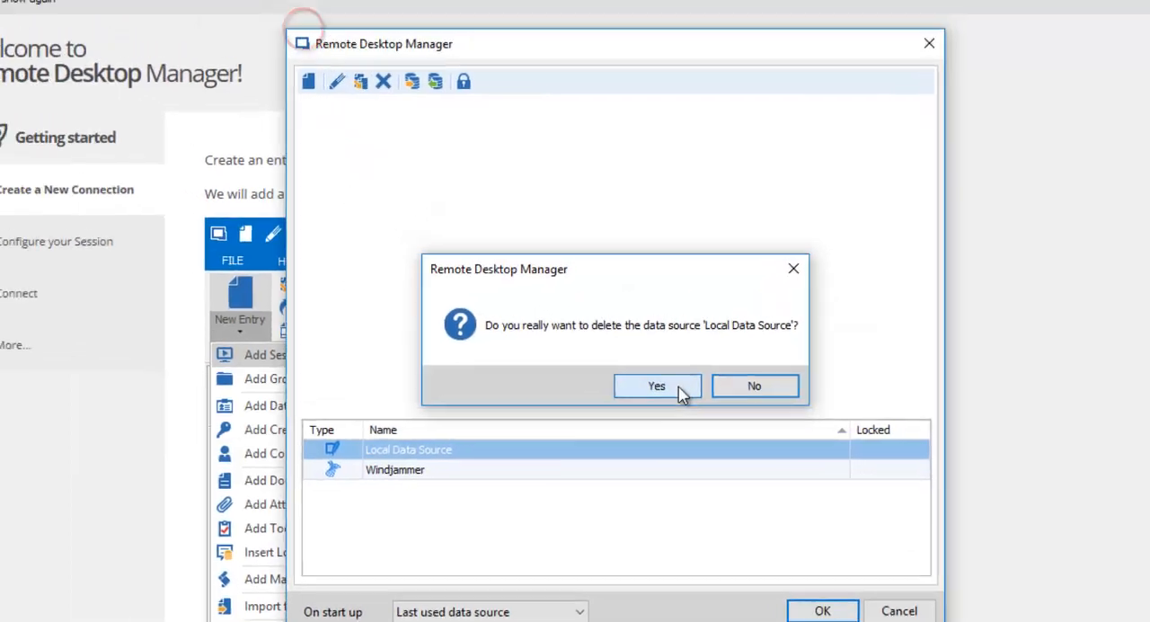